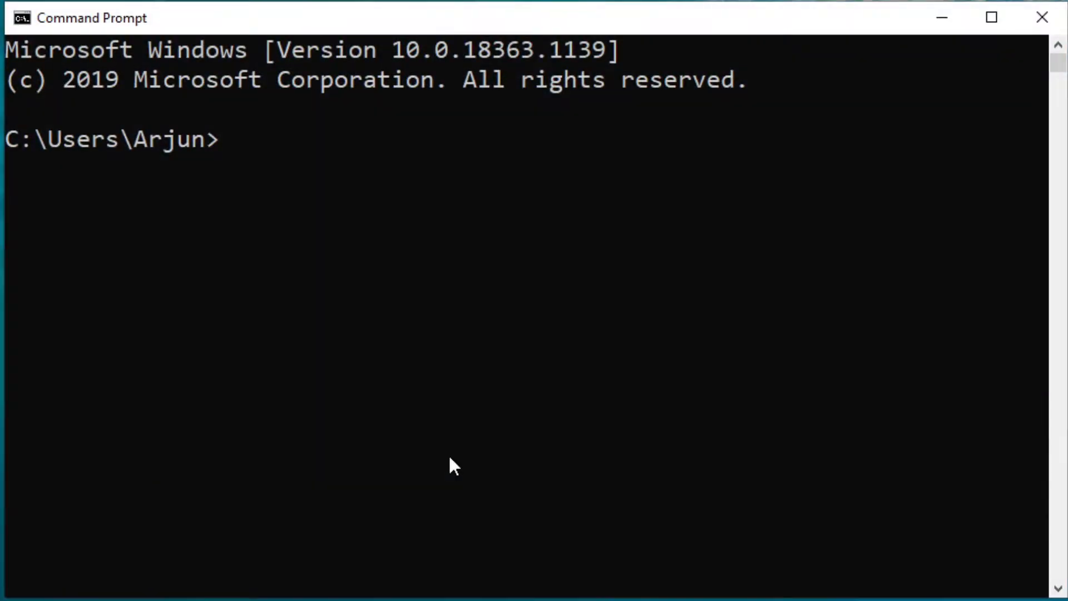
Check npm -v and node -v, getting 'not recognized' errors for both
type("n")
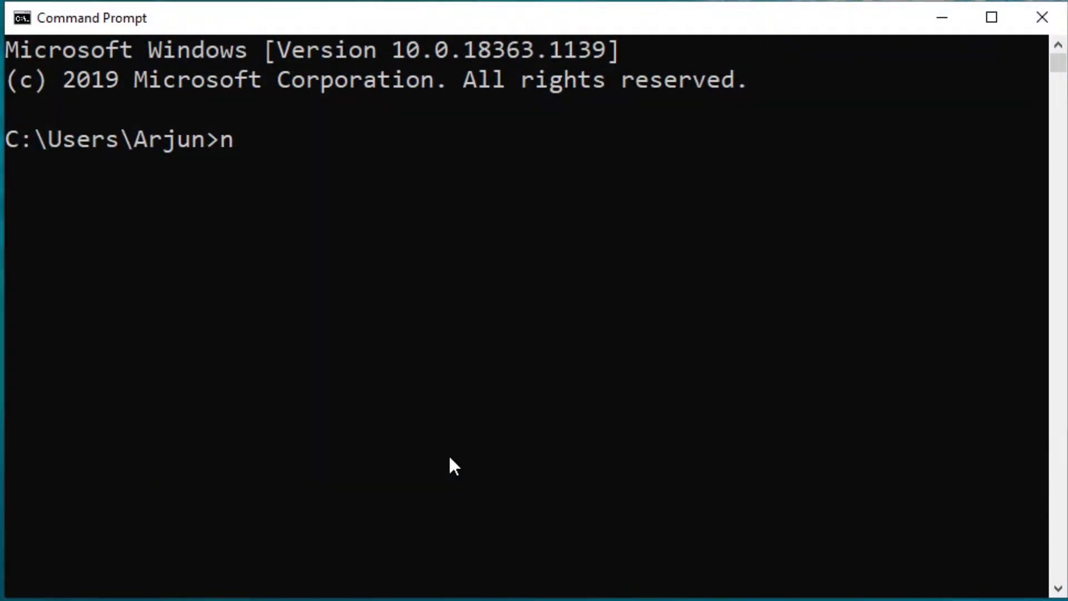
type("pm -v")
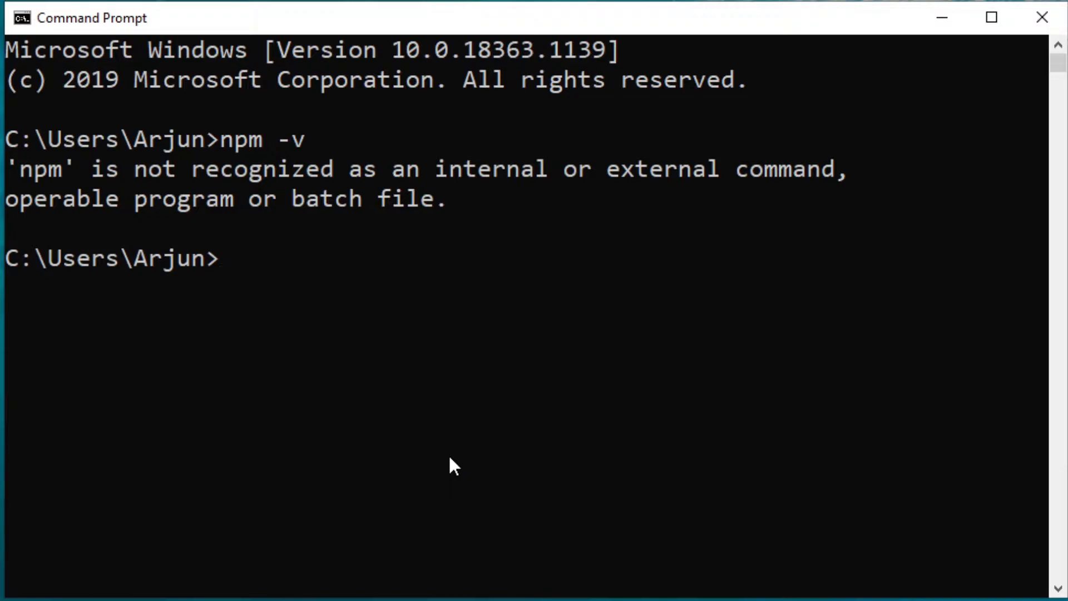
type("node -v")
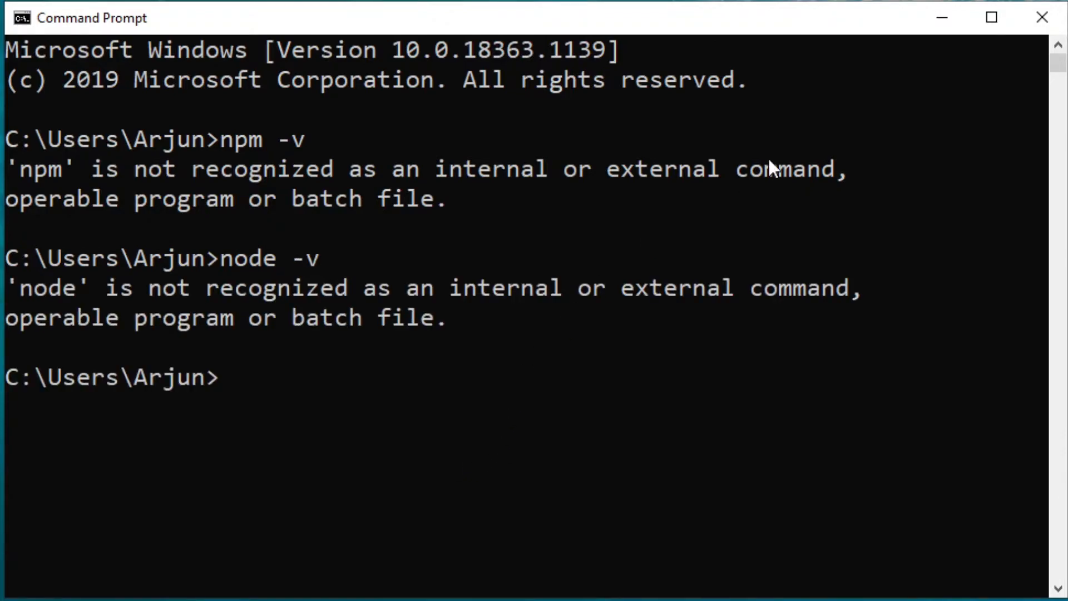
mouse_move(1040, 17)
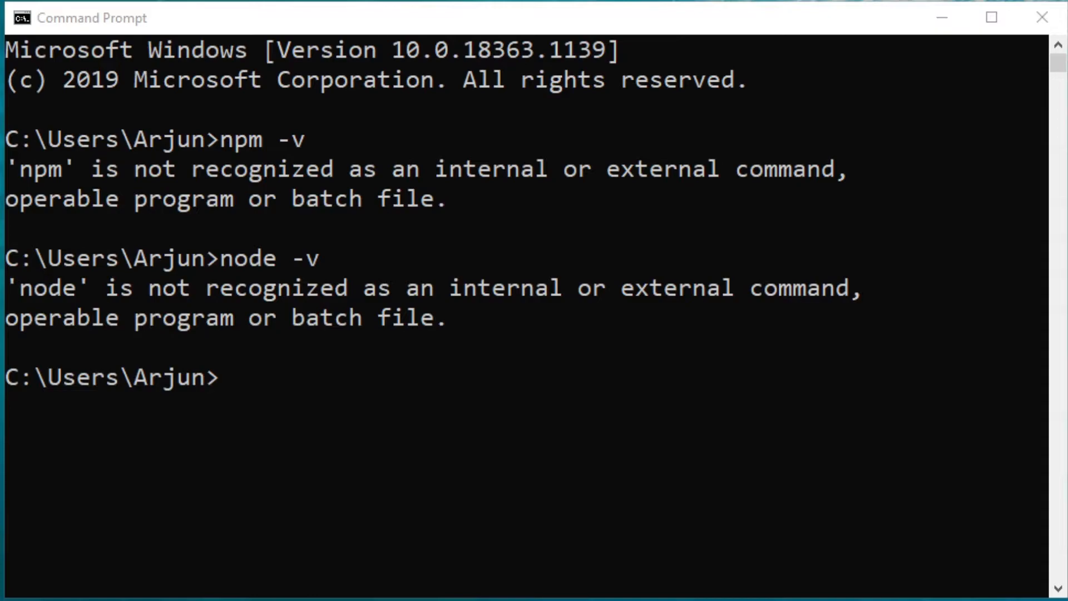
mouse_move(166, 306)
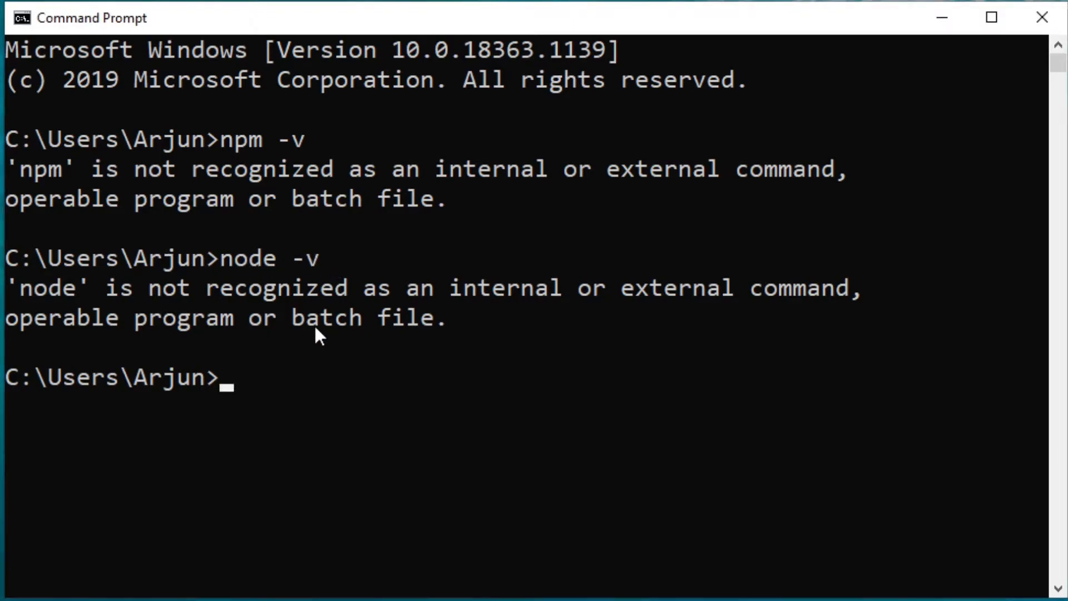
mouse_move(589, 269)
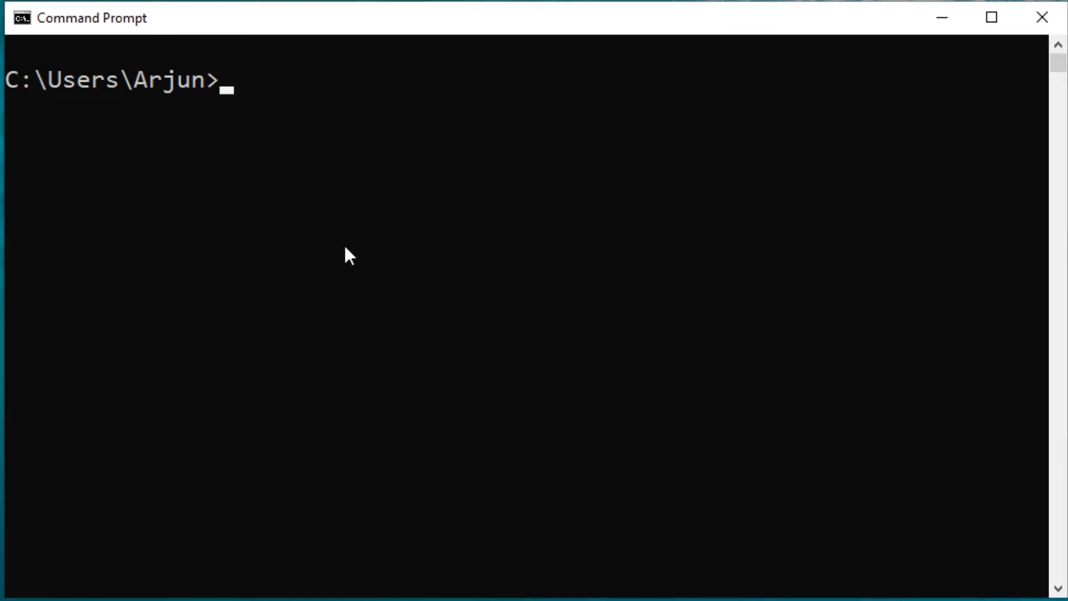
mouse_move(324, 203)
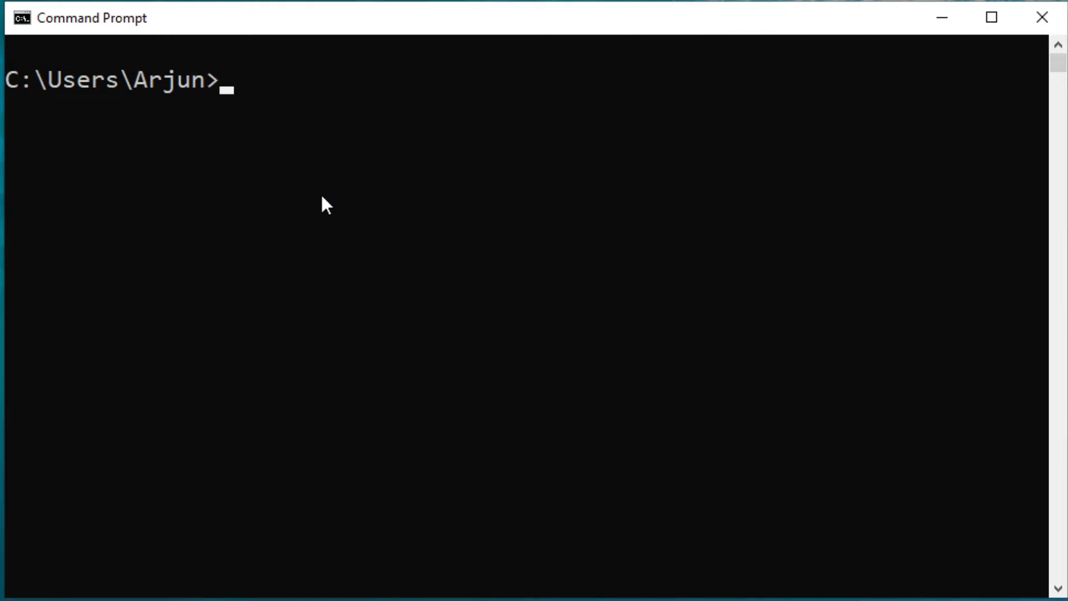
type("npm -v")
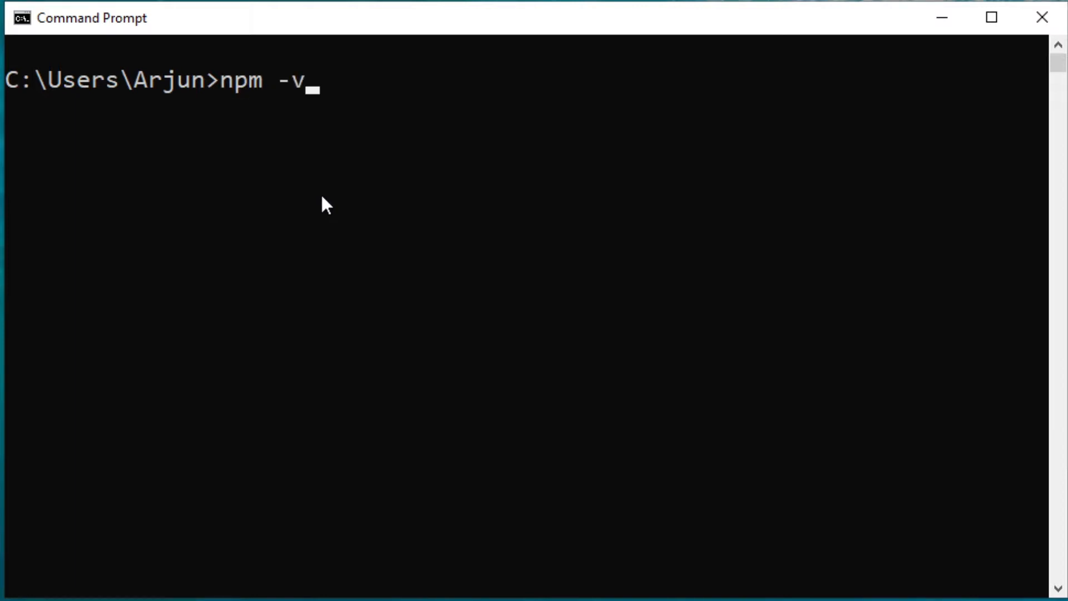
key("Enter")
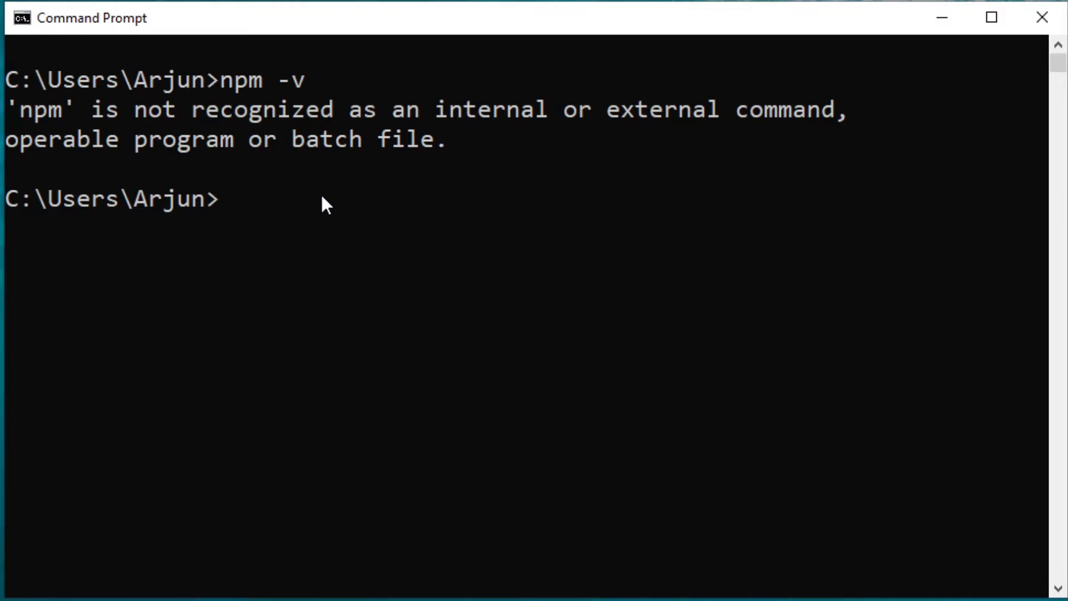
mouse_move(283, 192)
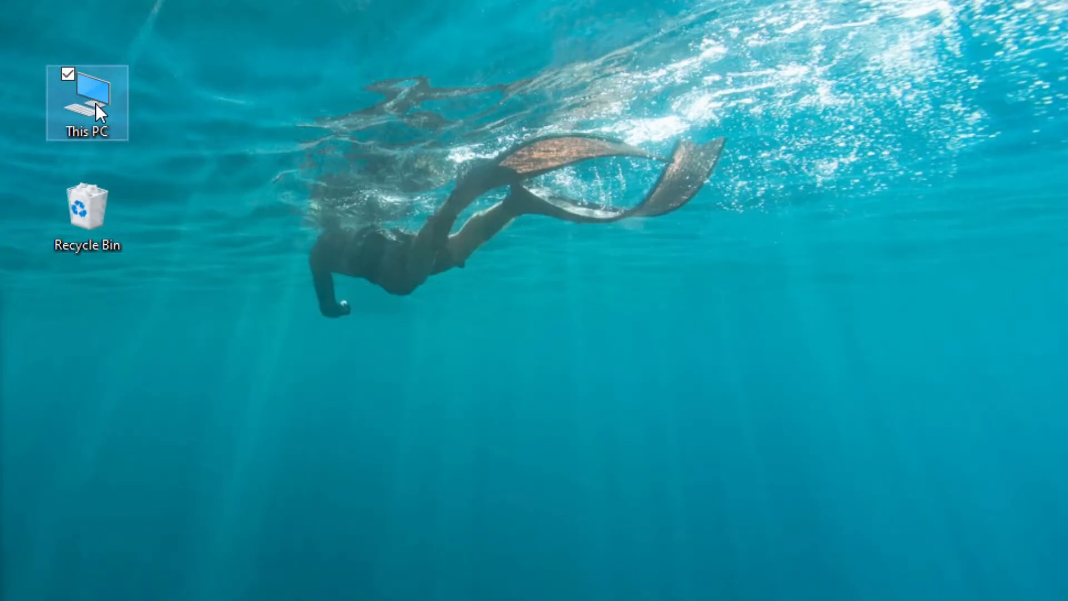
Browse This PC > OS (C:) > Program Files and open the nodejs folder
double_click(89, 92)
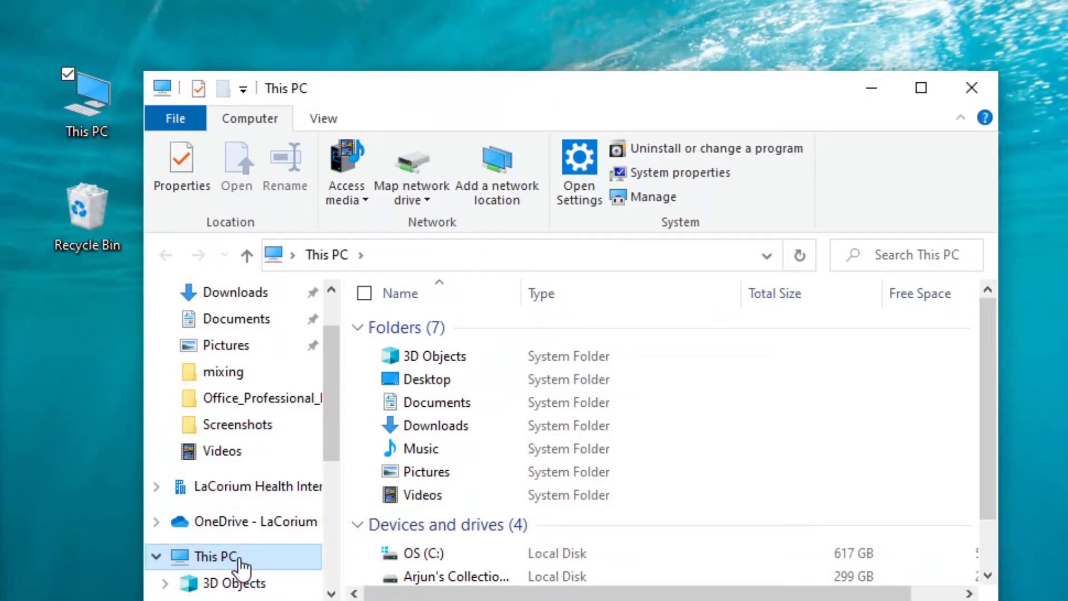
double_click(422, 553)
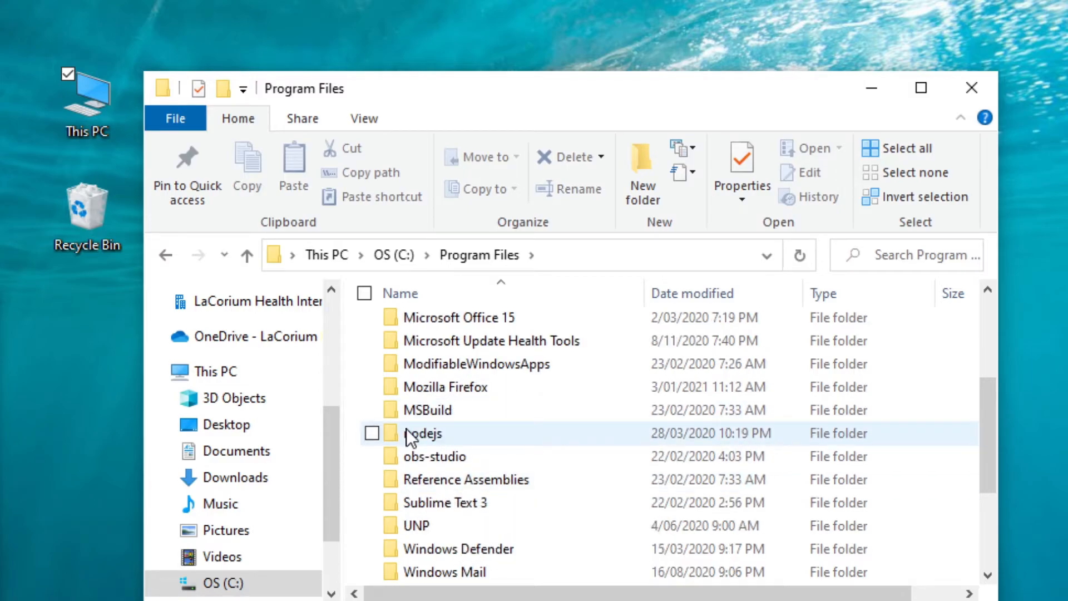
left_click(372, 433)
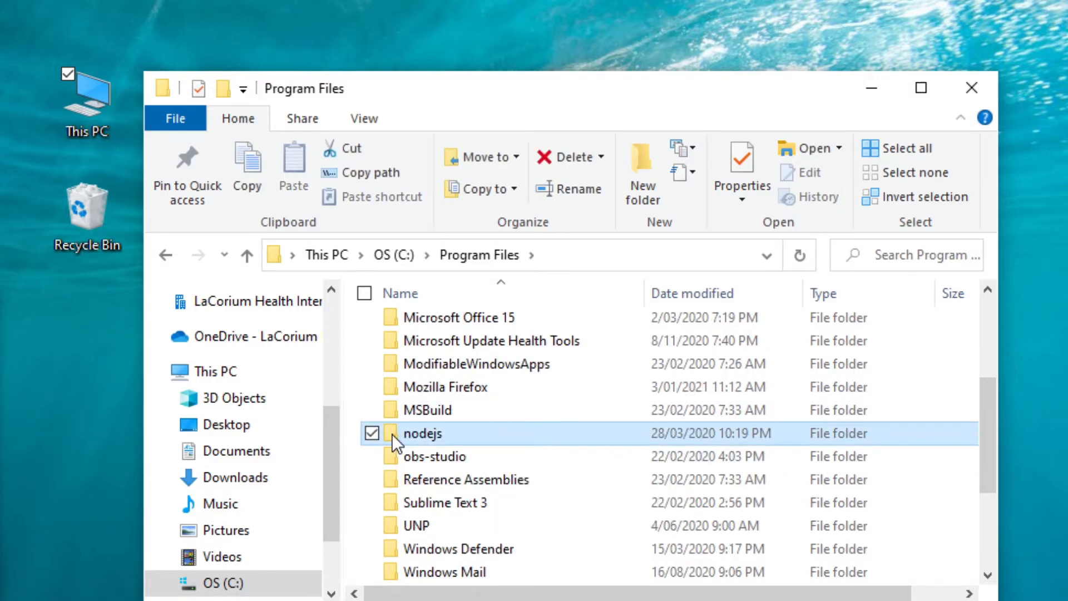
double_click(423, 433)
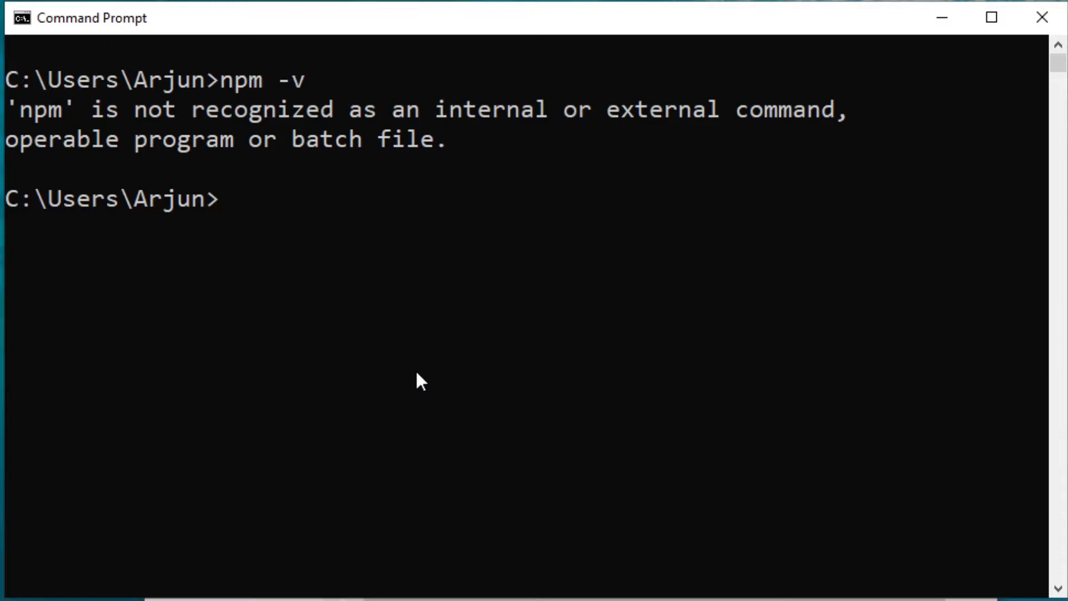
Change to C:\Program Files\nodejs and run node -v (v12.16.1) and npm -v (6.13.4)
type("cd")
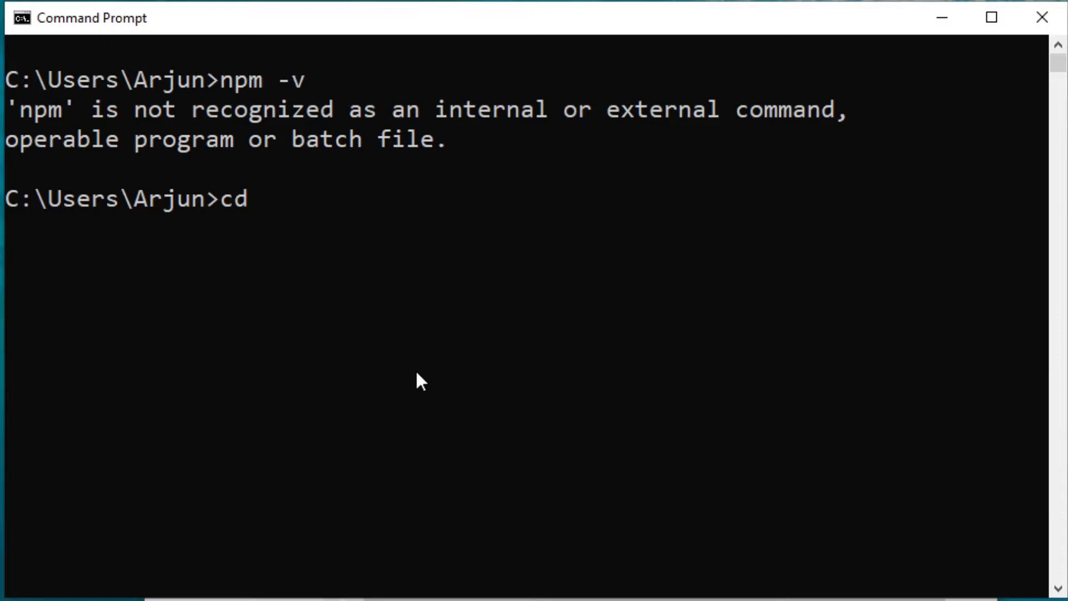
type("c:")
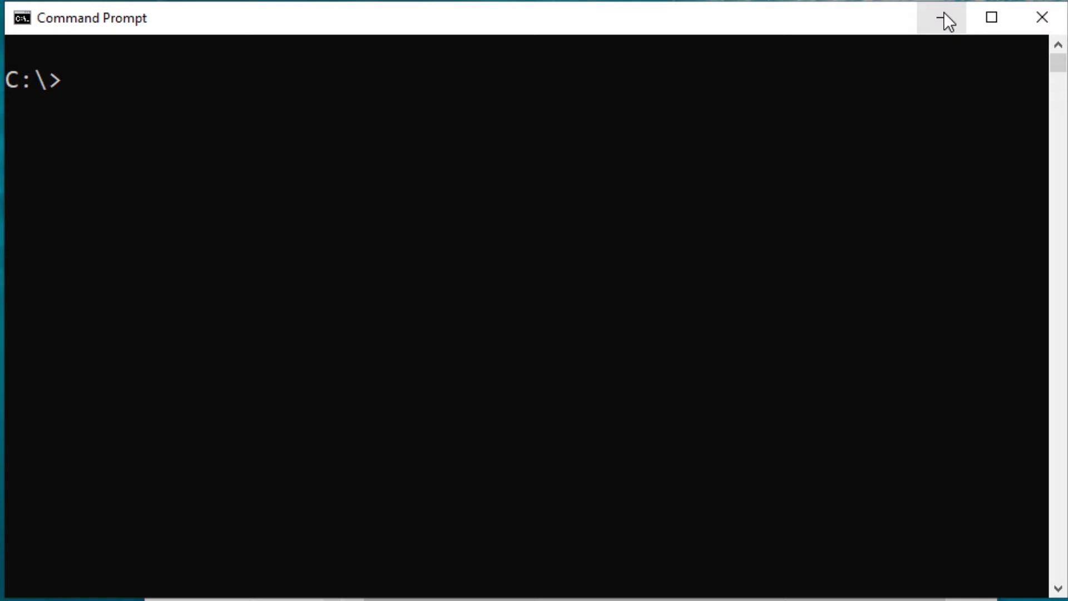
type("cd")
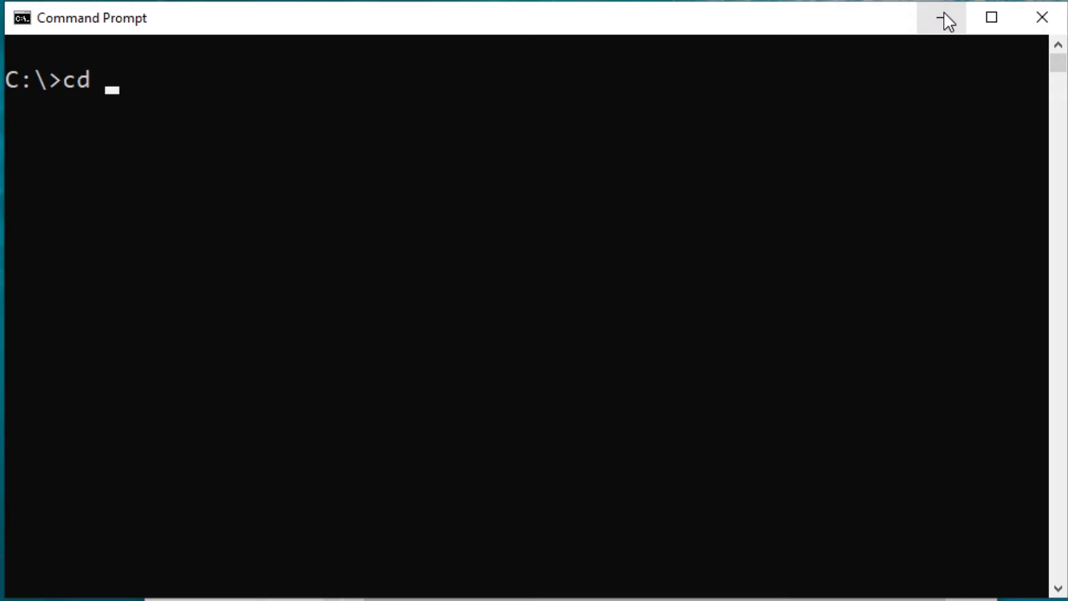
type("program")
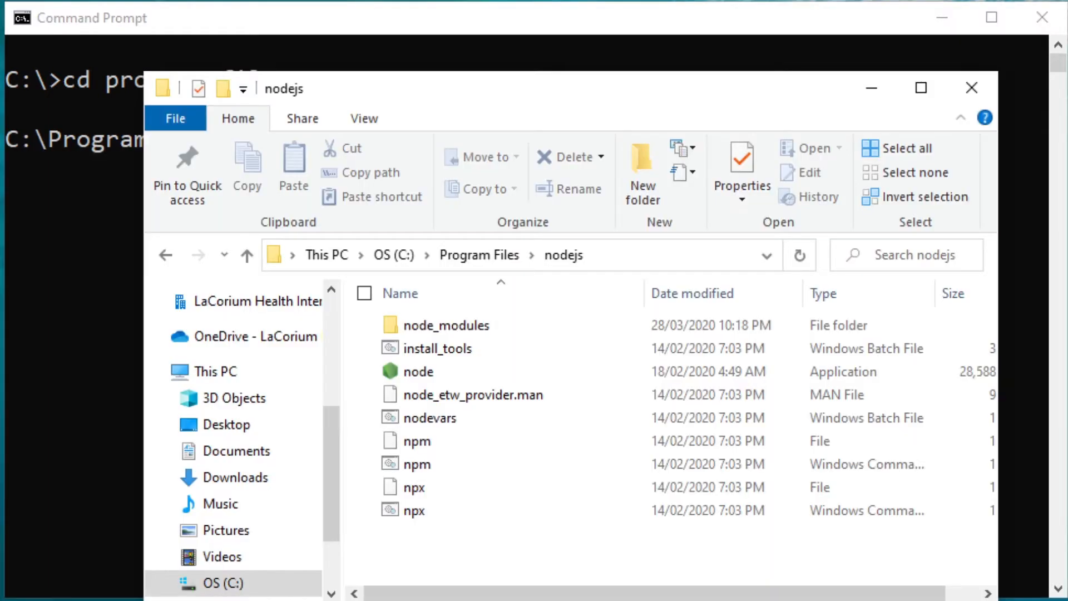
mouse_move(117, 228)
type("cd nodej")
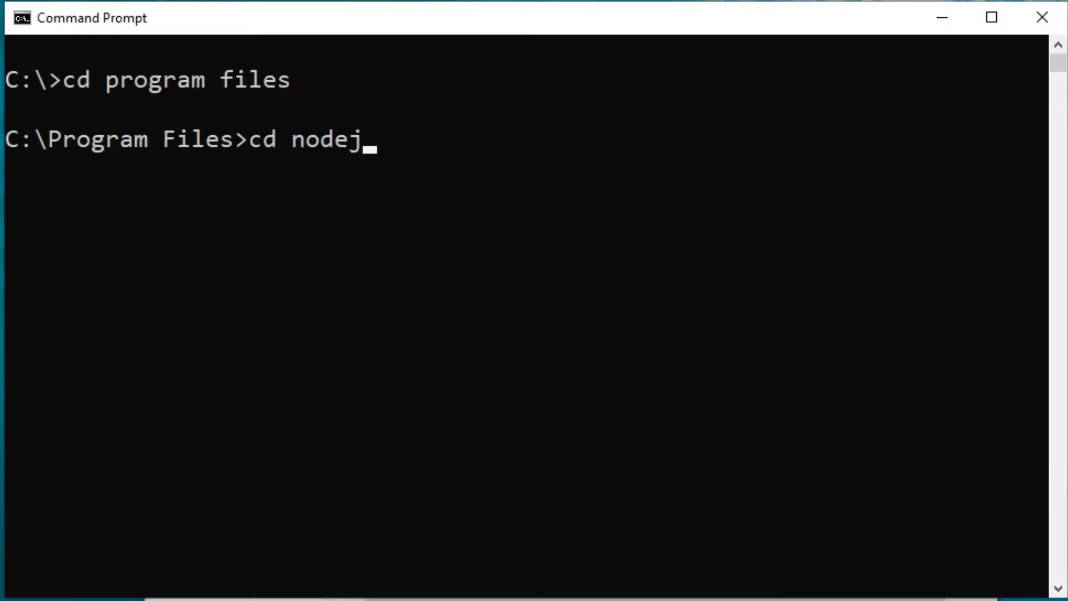
key("Enter")
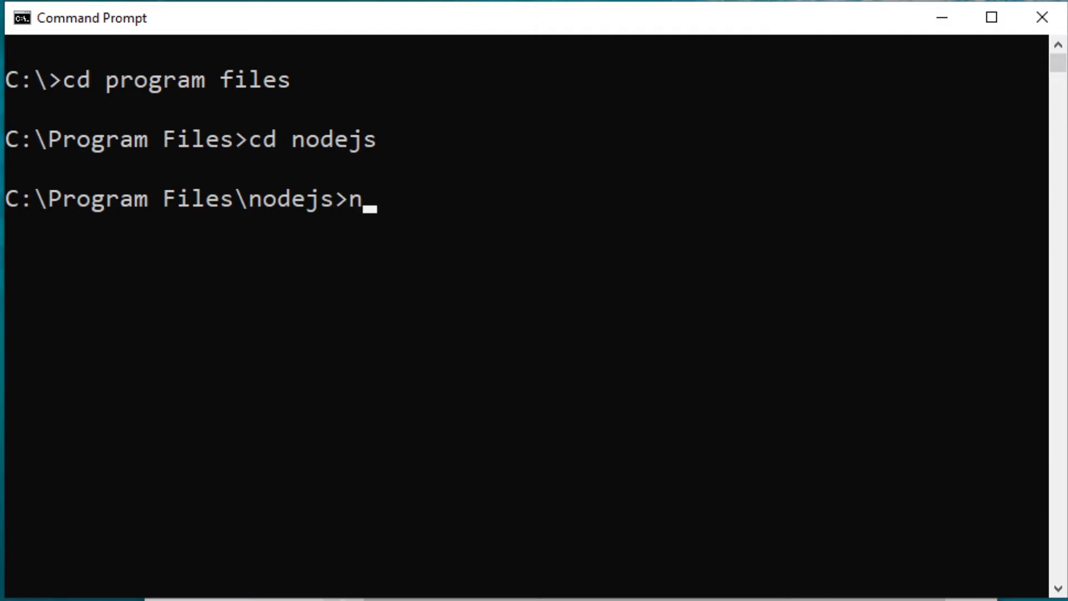
type("ode -v")
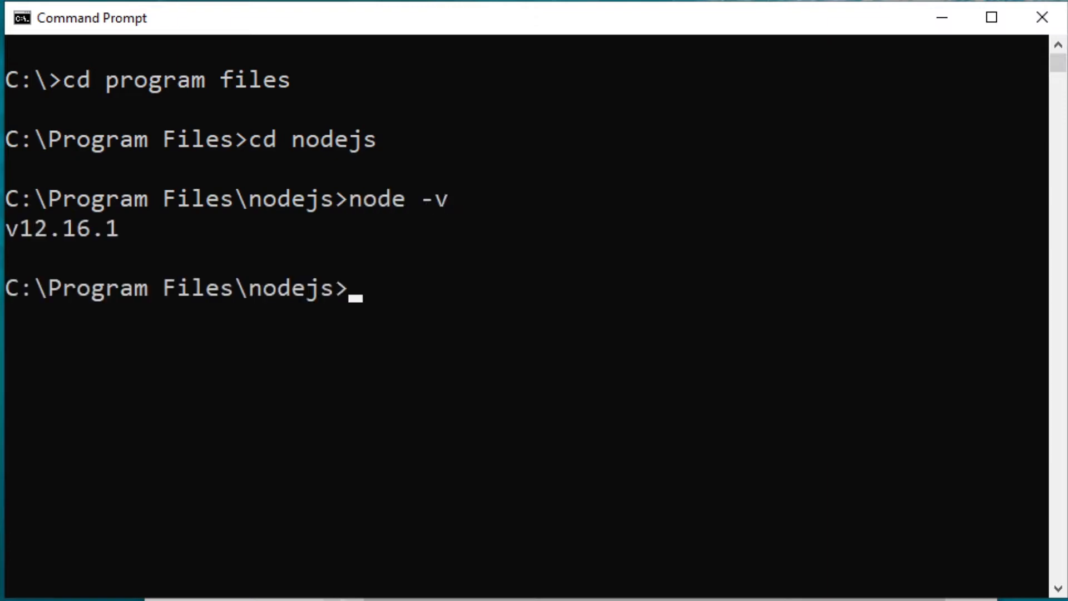
type("npm")
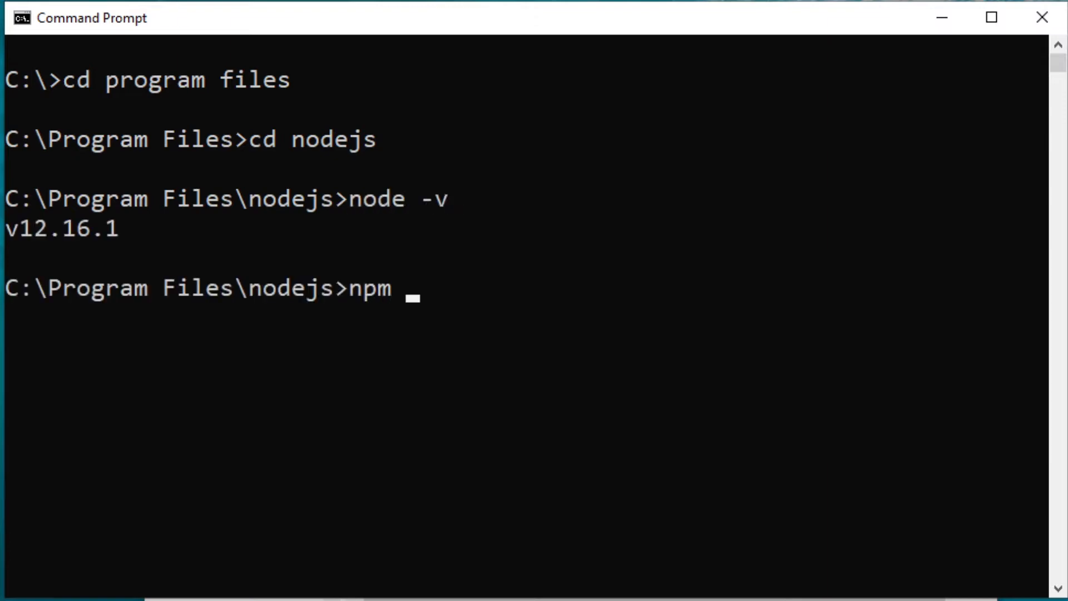
type("-v")
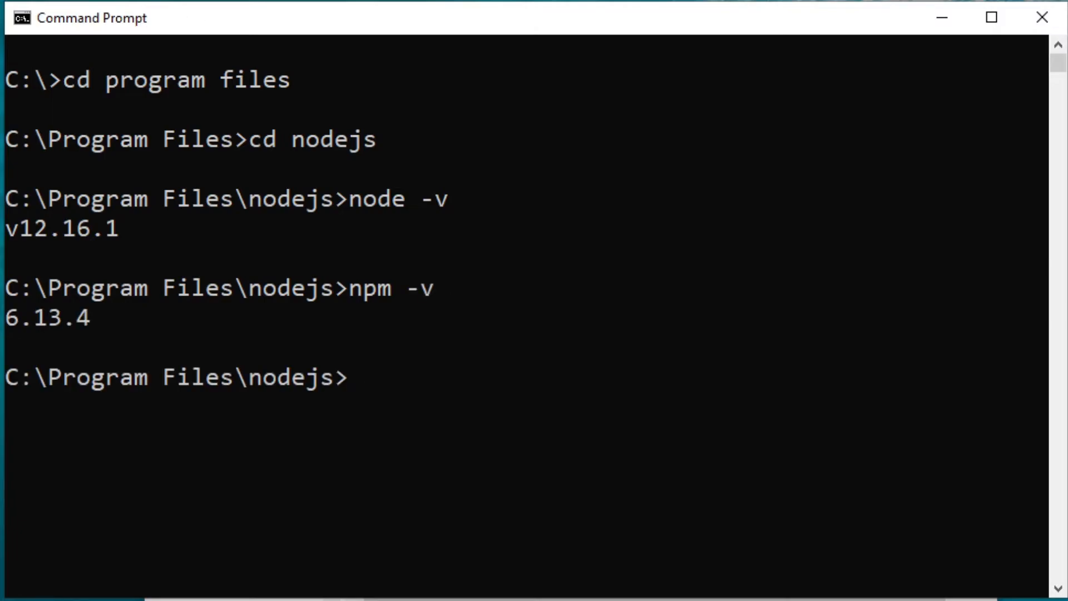
mouse_move(90, 340)
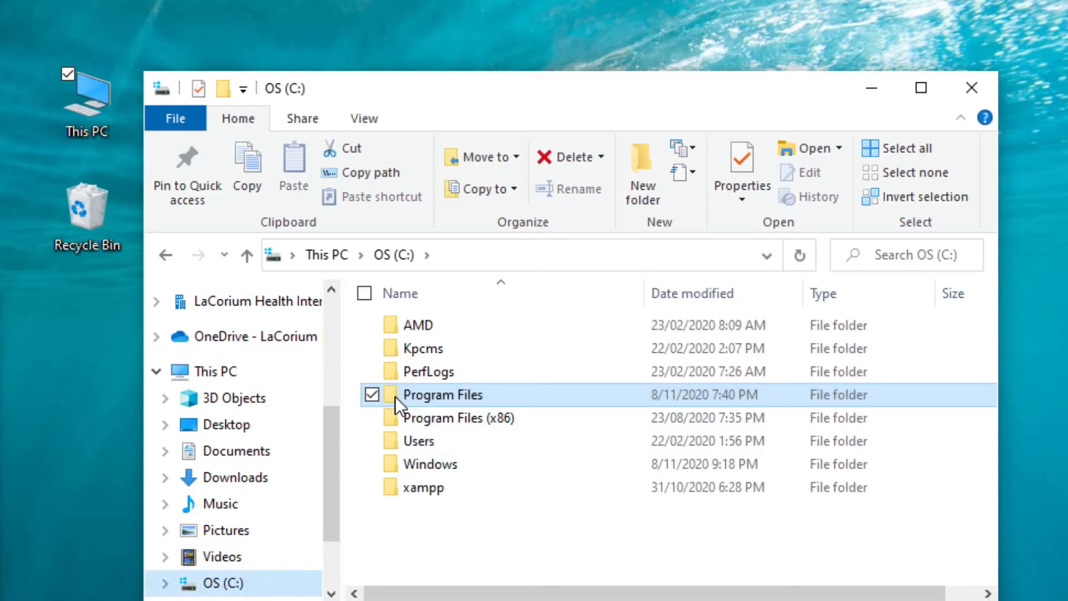
Copy the path C:\Program Files\nodejs from the address bar and close File Explorer
double_click(443, 395)
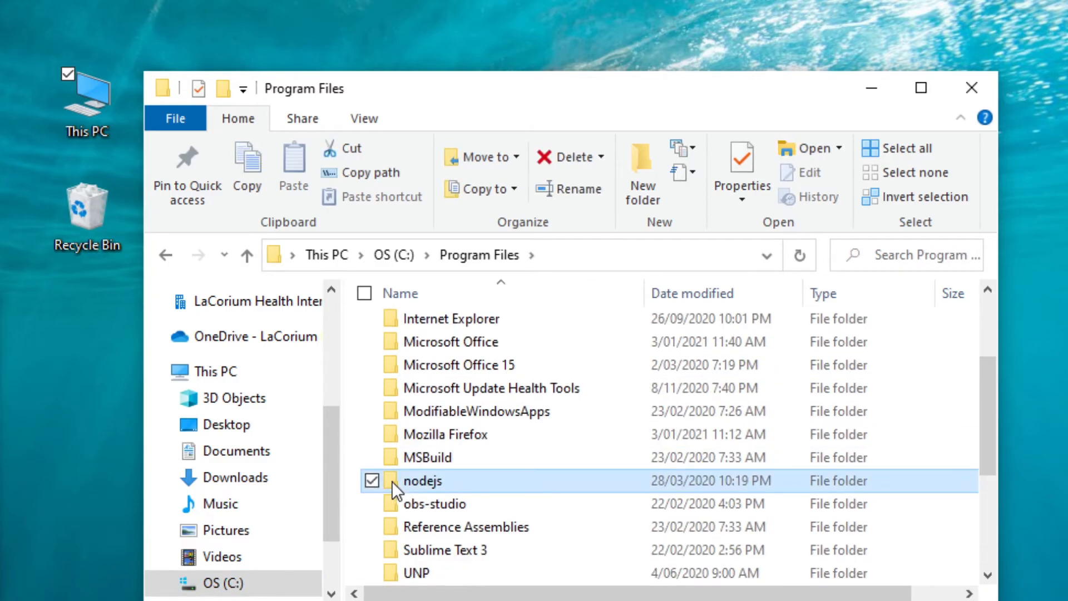
double_click(425, 480)
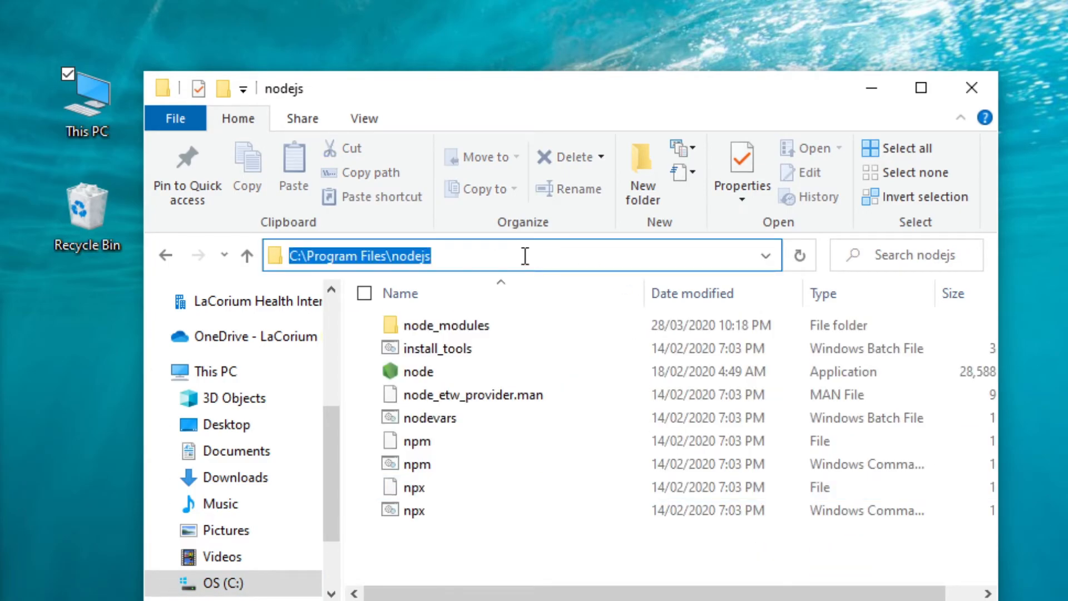
mouse_move(347, 256)
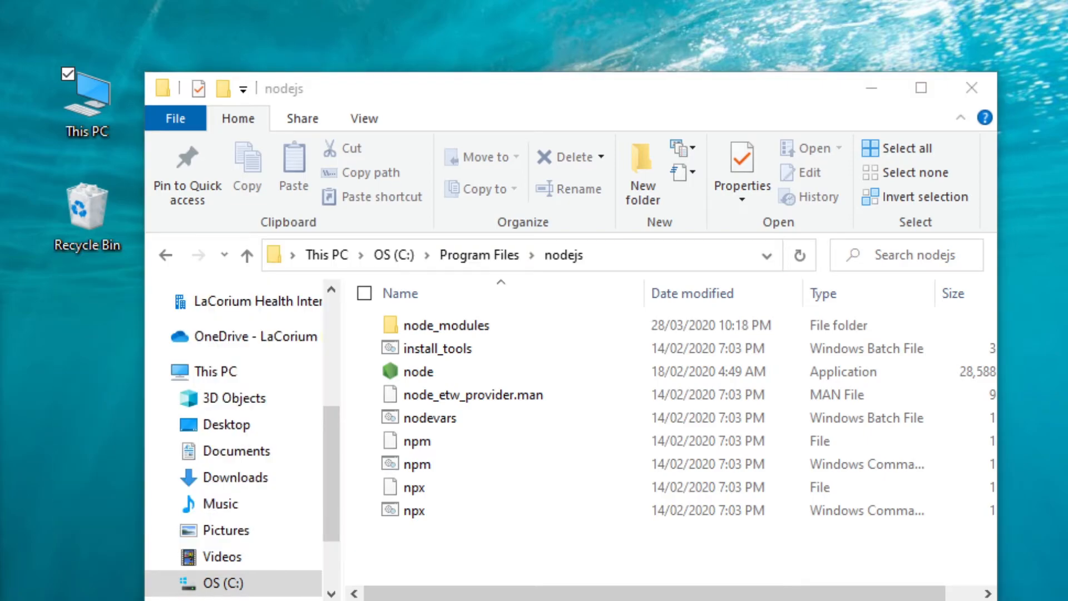
left_click(972, 88)
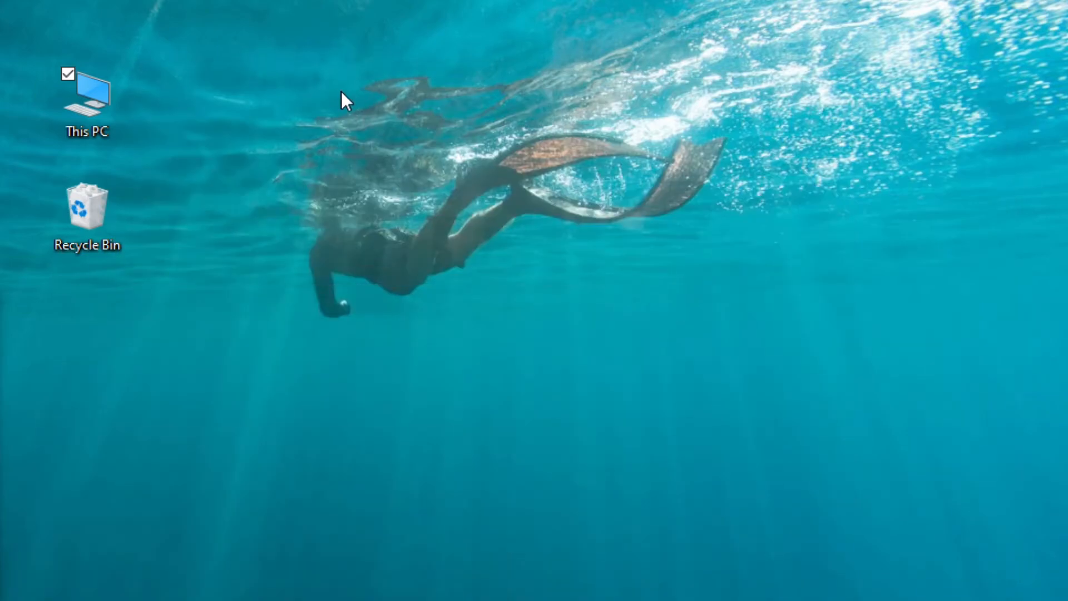
Select the This PC desktop icon and open its context menu
left_click(88, 94)
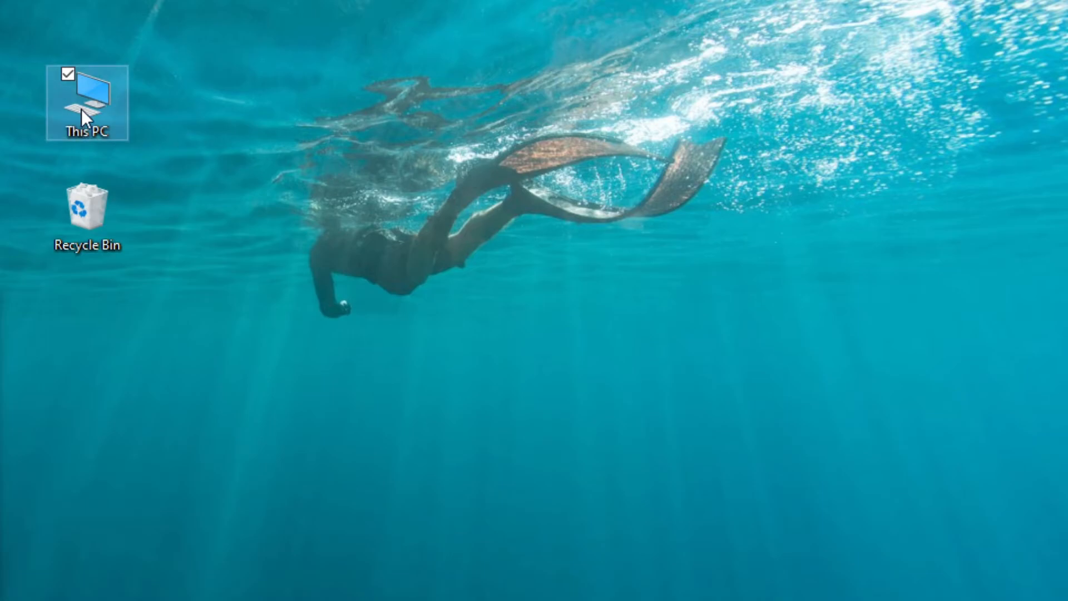
mouse_move(88, 115)
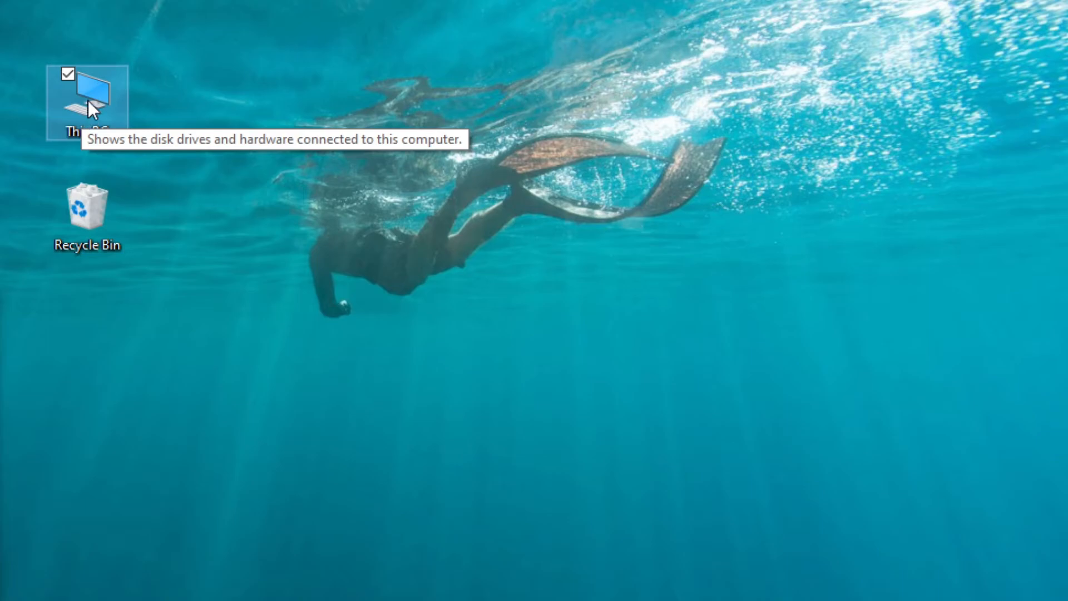
right_click(92, 103)
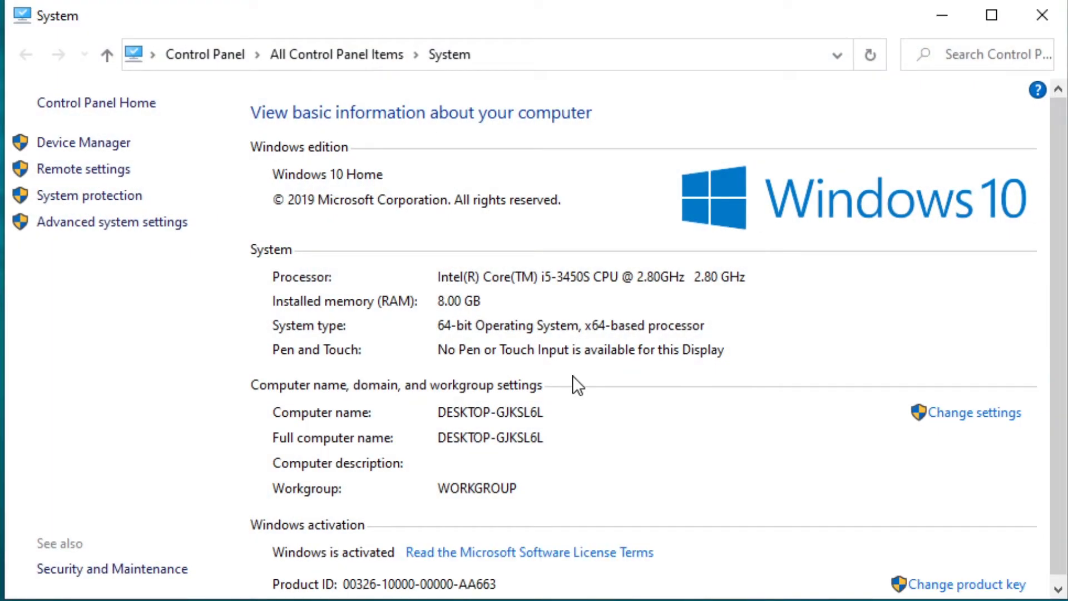
mouse_move(133, 229)
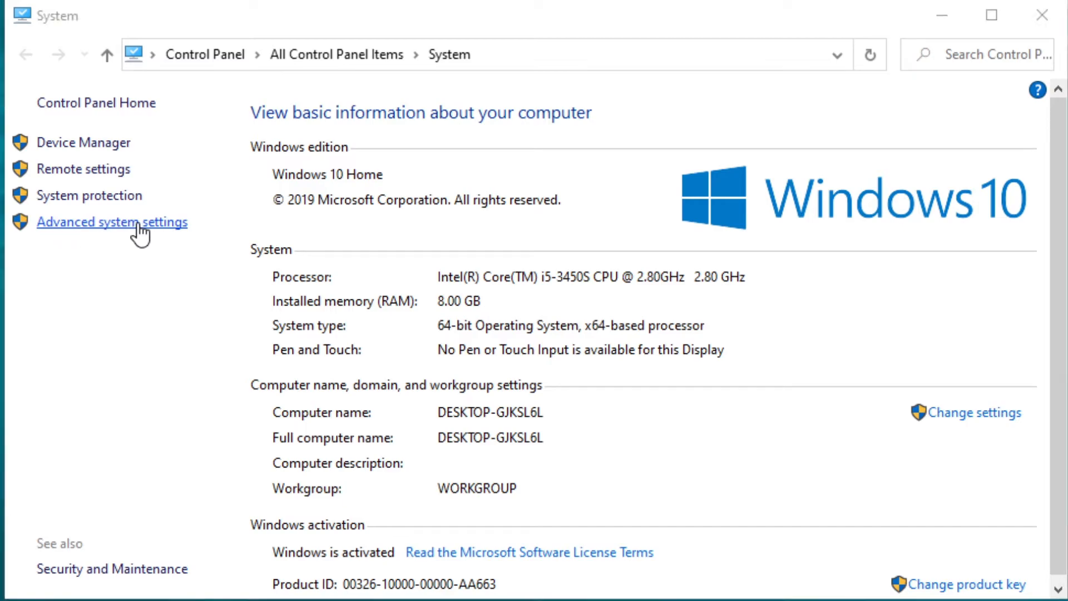
Open Advanced system settings, then the Environment Variables window
left_click(111, 223)
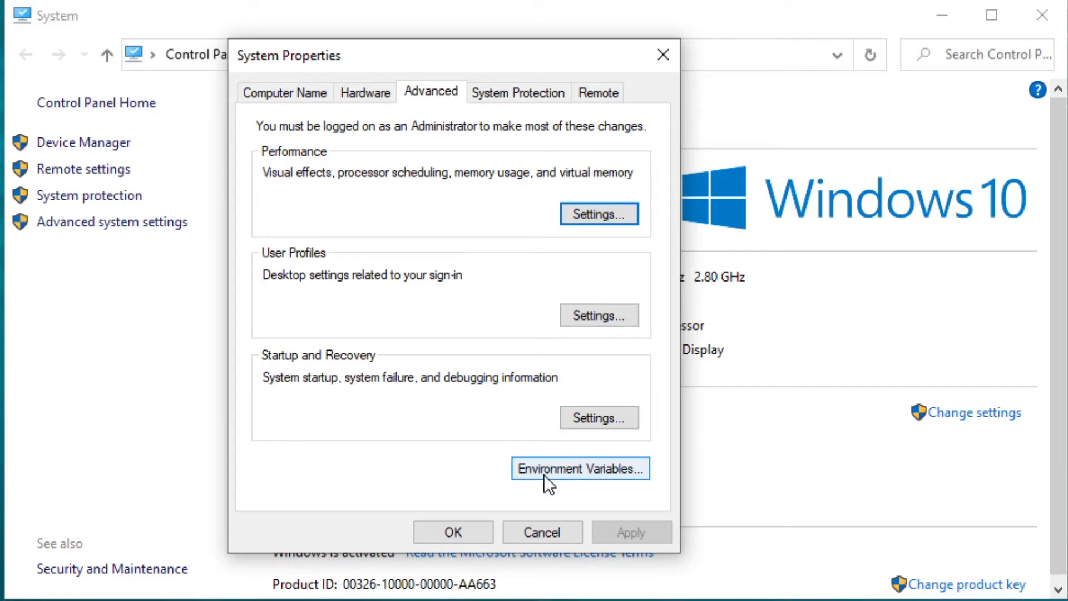
mouse_move(576, 493)
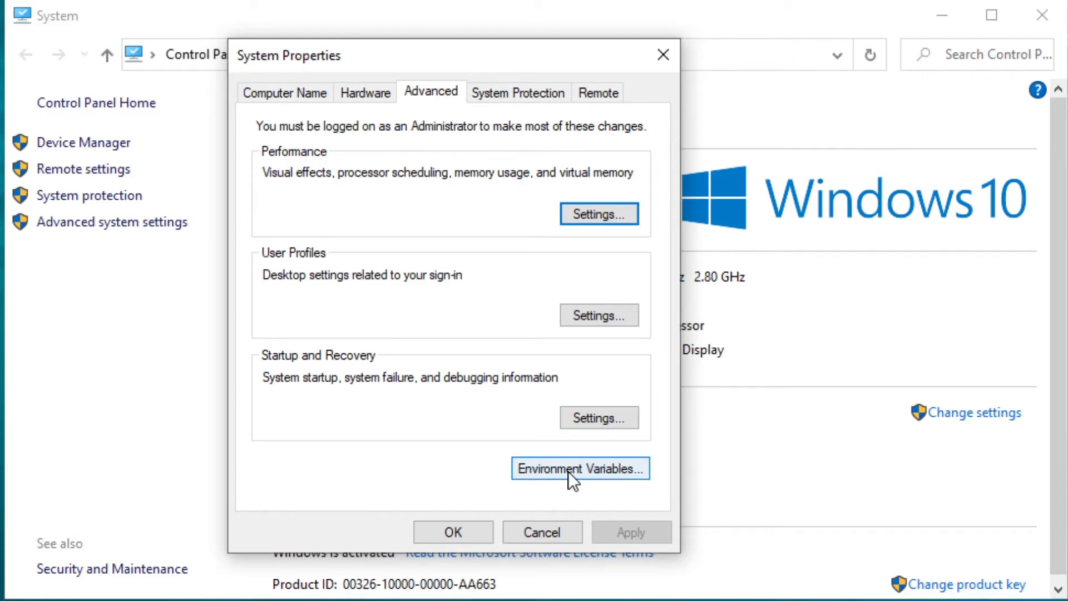
left_click(580, 469)
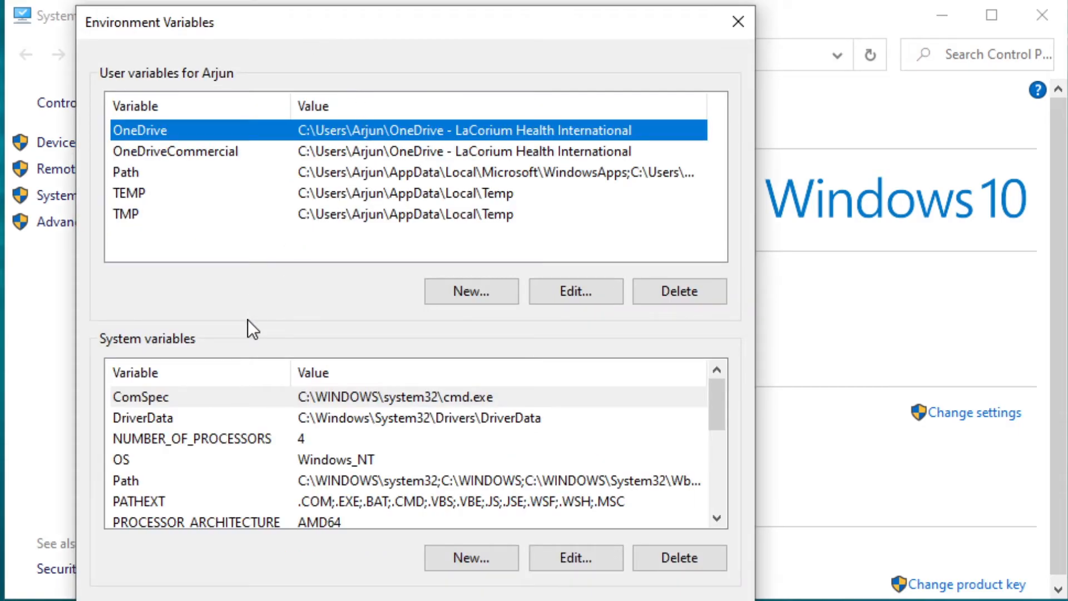
mouse_move(176, 89)
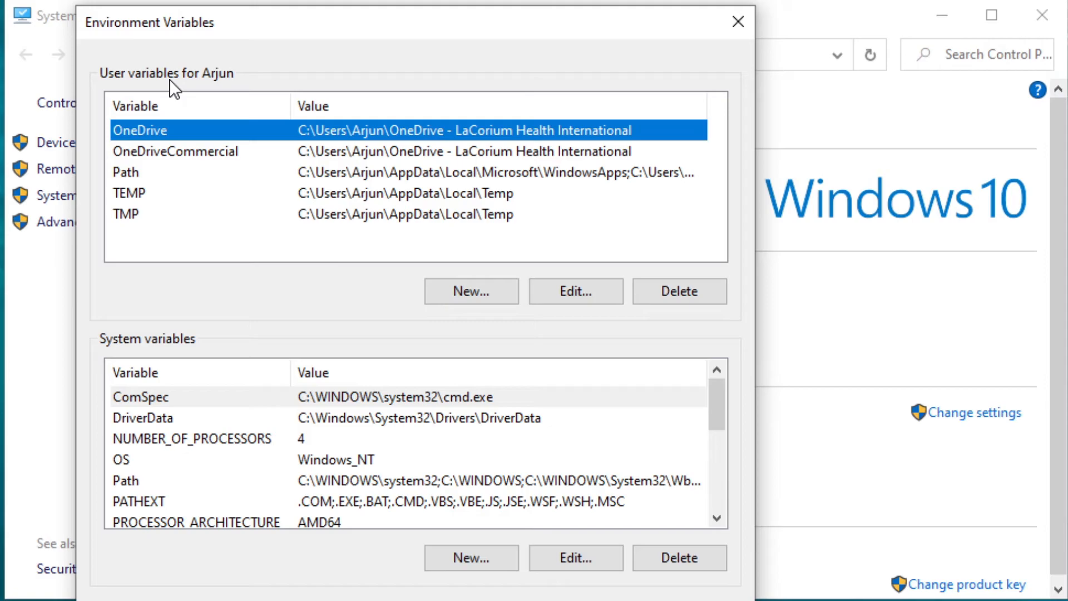
mouse_move(194, 81)
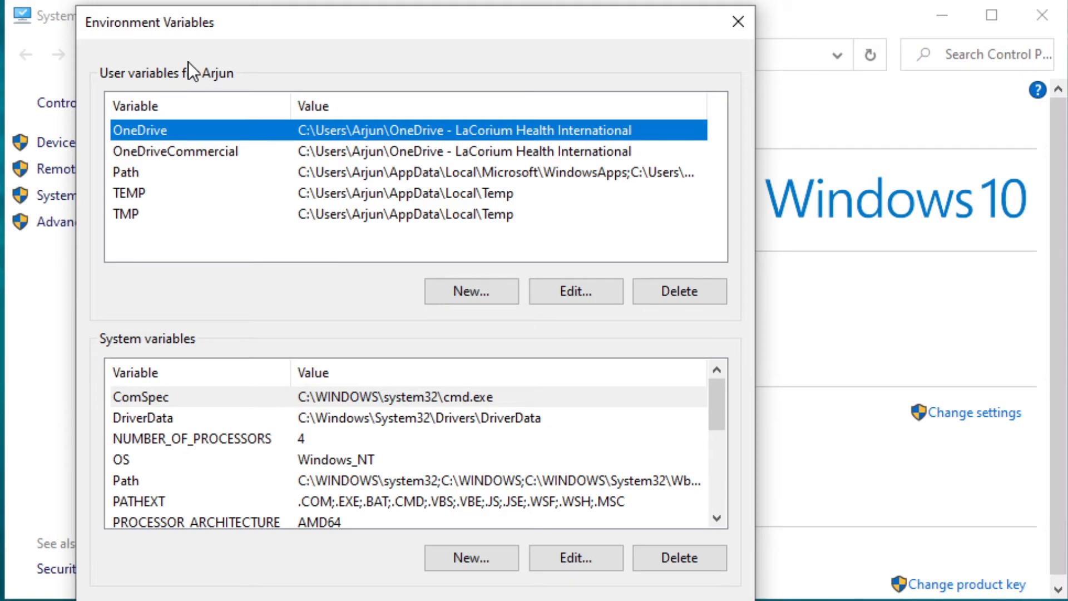
Select the user Path, then the Path entry under System variables
left_click(126, 172)
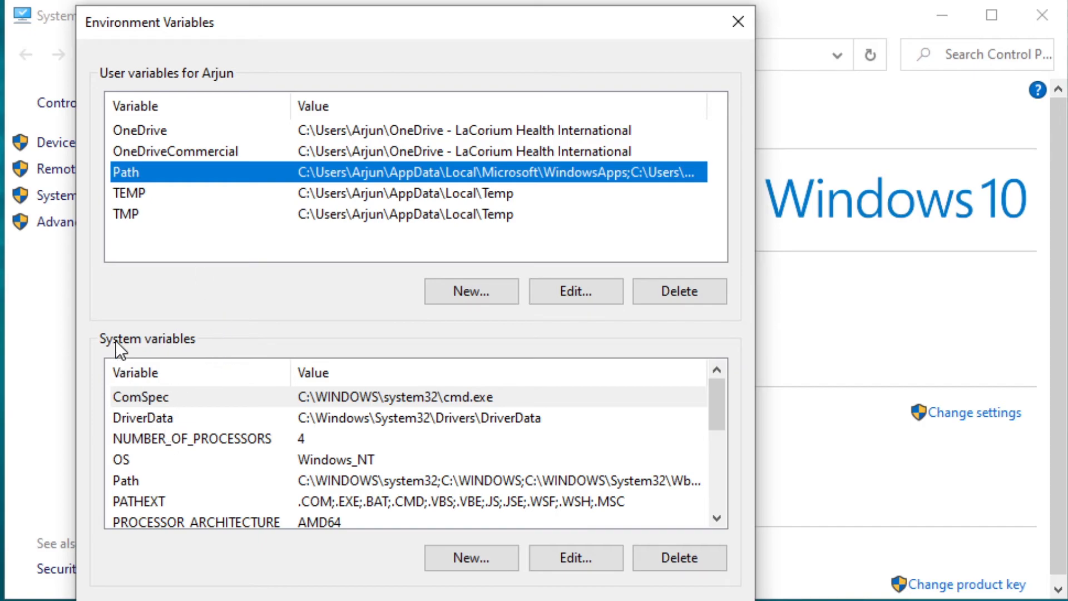
left_click(134, 481)
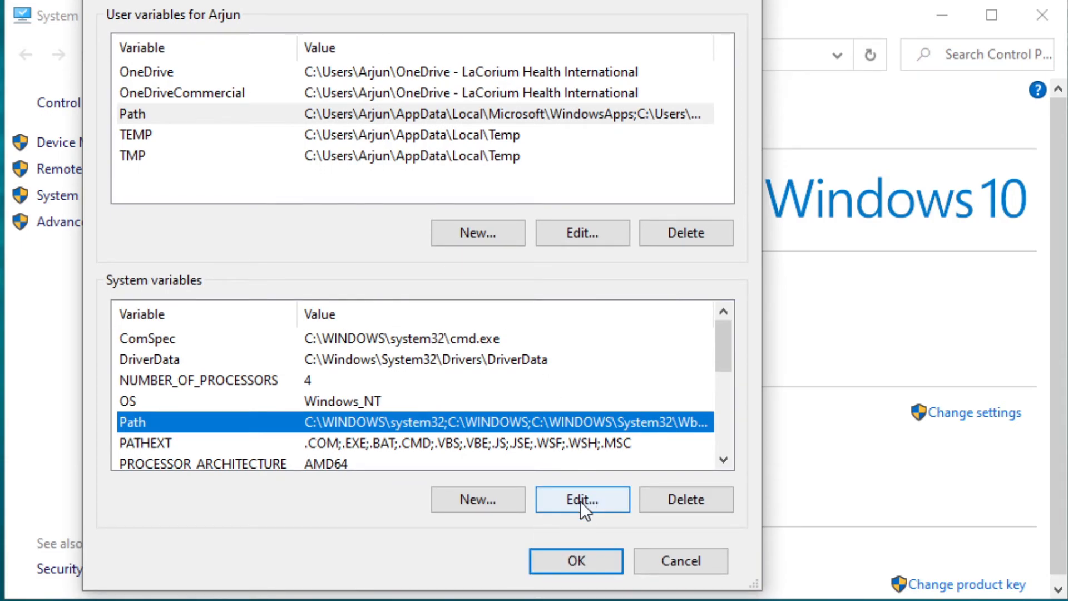
Add 'C:\Program Files\nodejs' as a new system Path entry, confirm both dialogs, close System
left_click(581, 500)
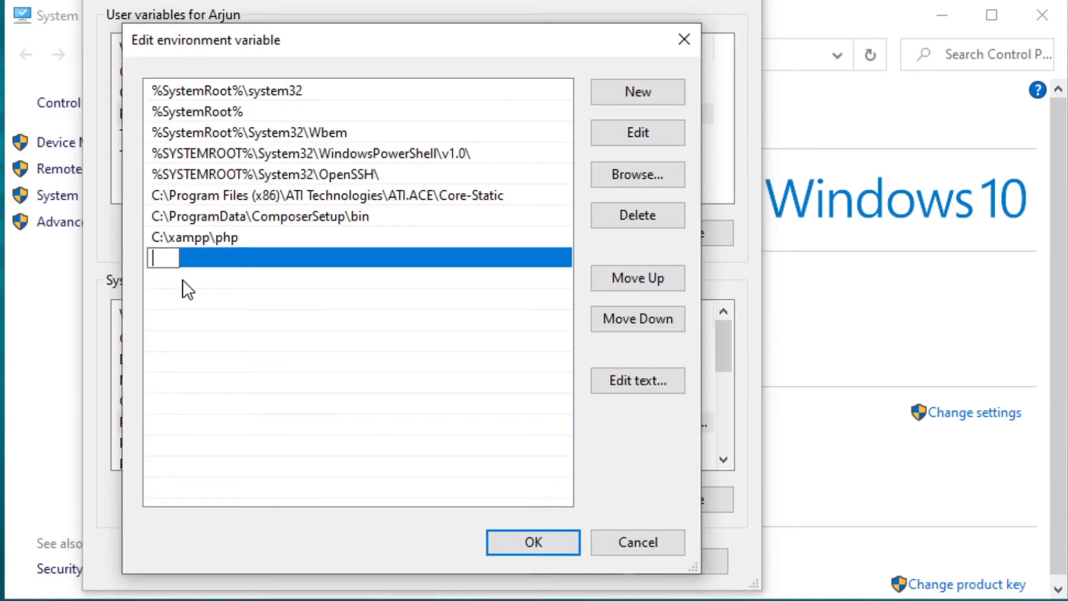
type("C:\\Program Files\\nodejs")
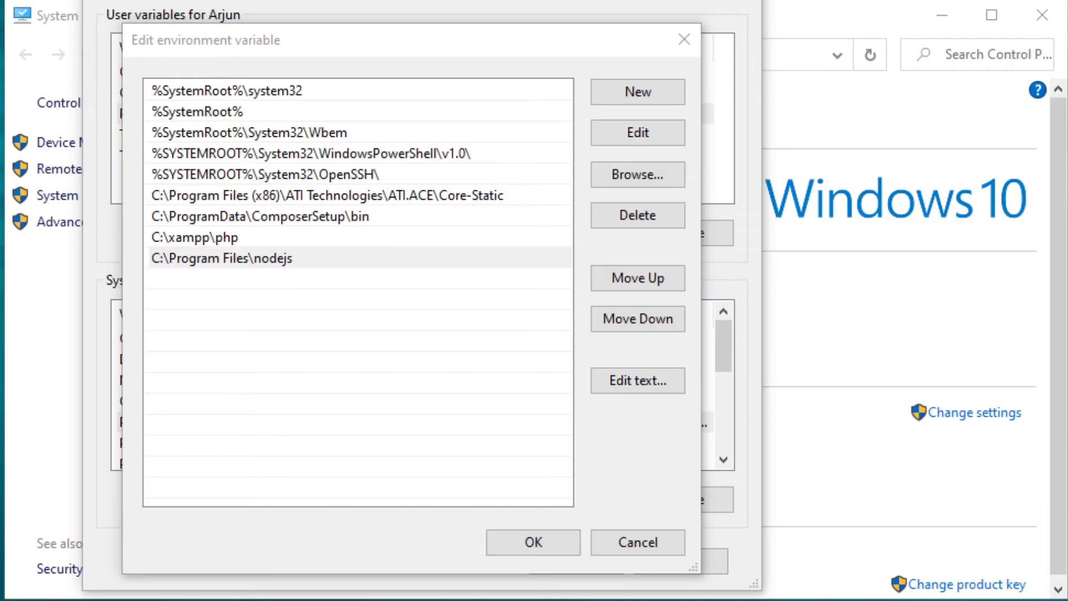
left_click(525, 541)
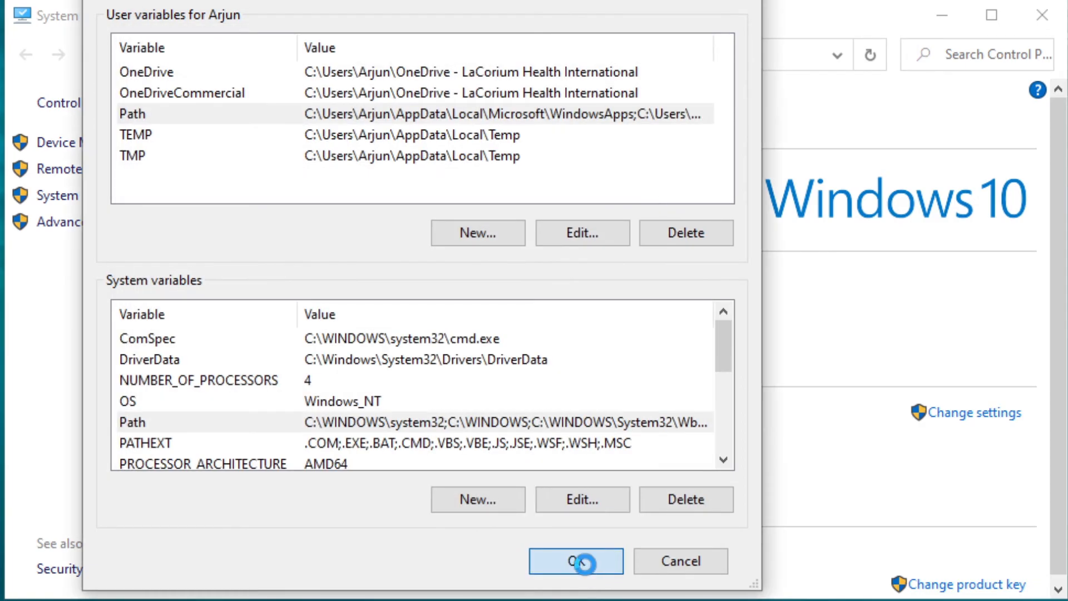
left_click(580, 561)
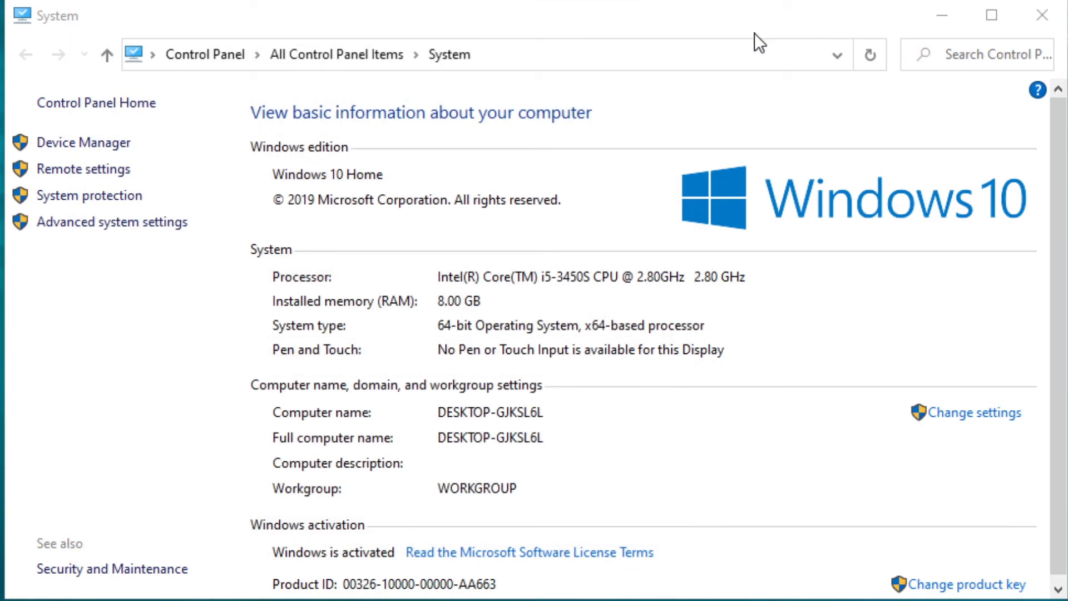
left_click(1019, 20)
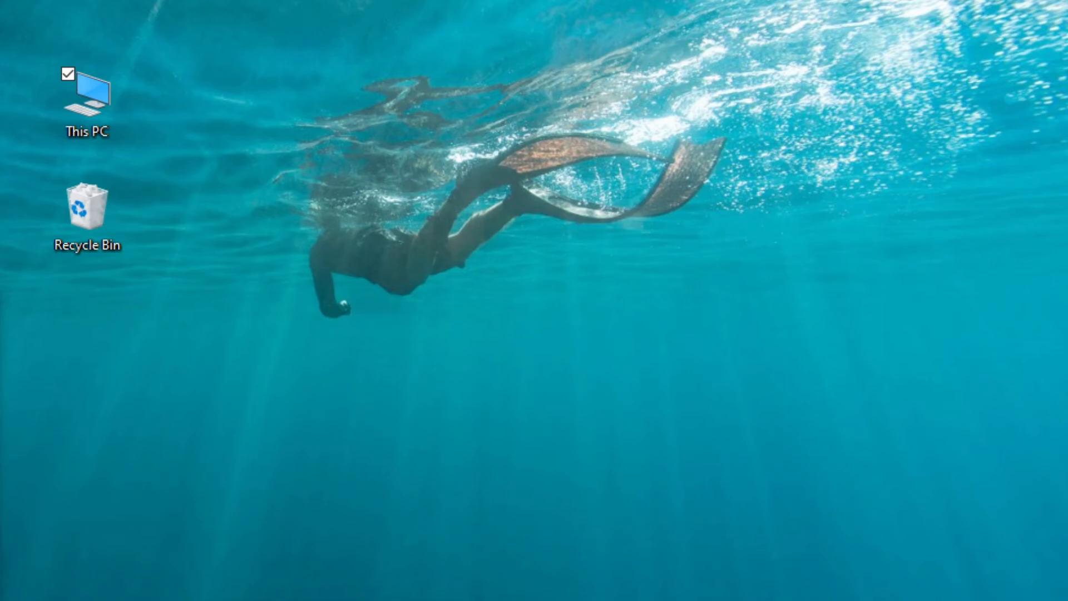
mouse_move(626, 395)
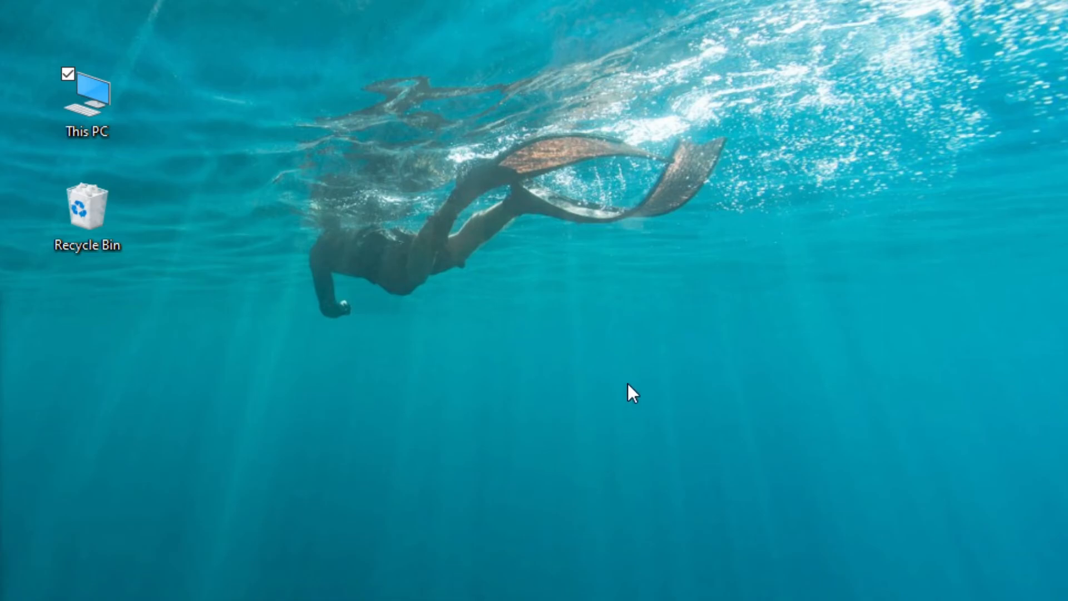
mouse_move(607, 379)
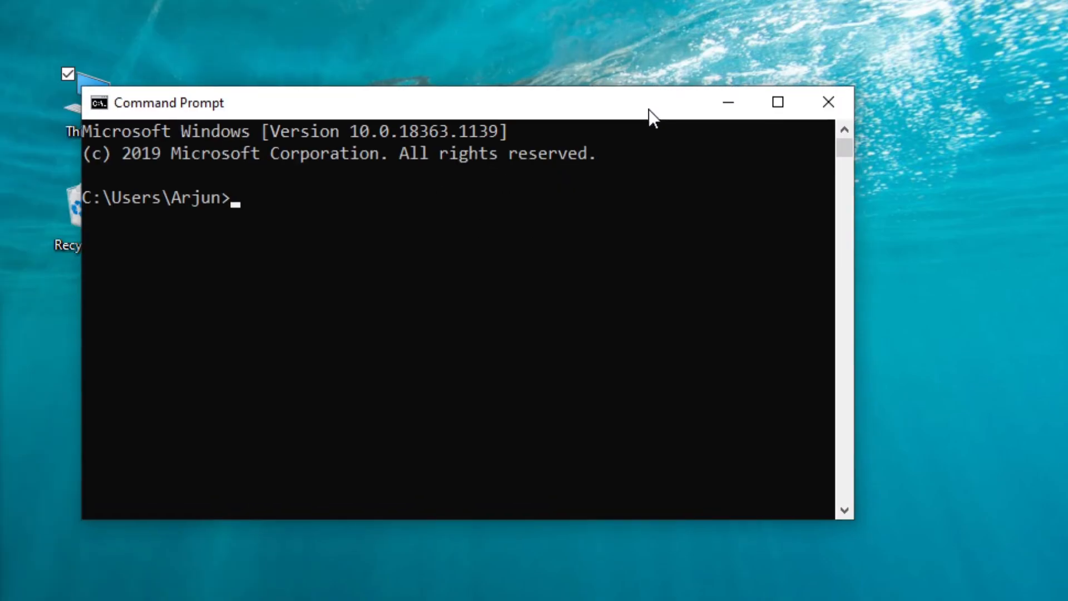
mouse_move(596, 295)
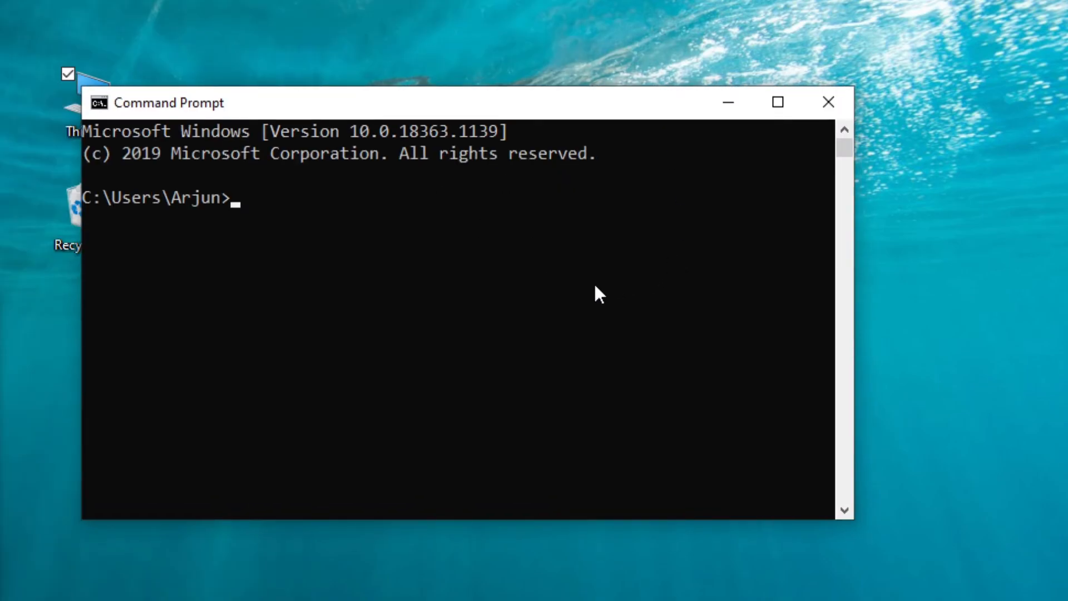
Run node -v from the home folder and C:\ root (v12.16.1), then begin typing npm -v
type("node -v")
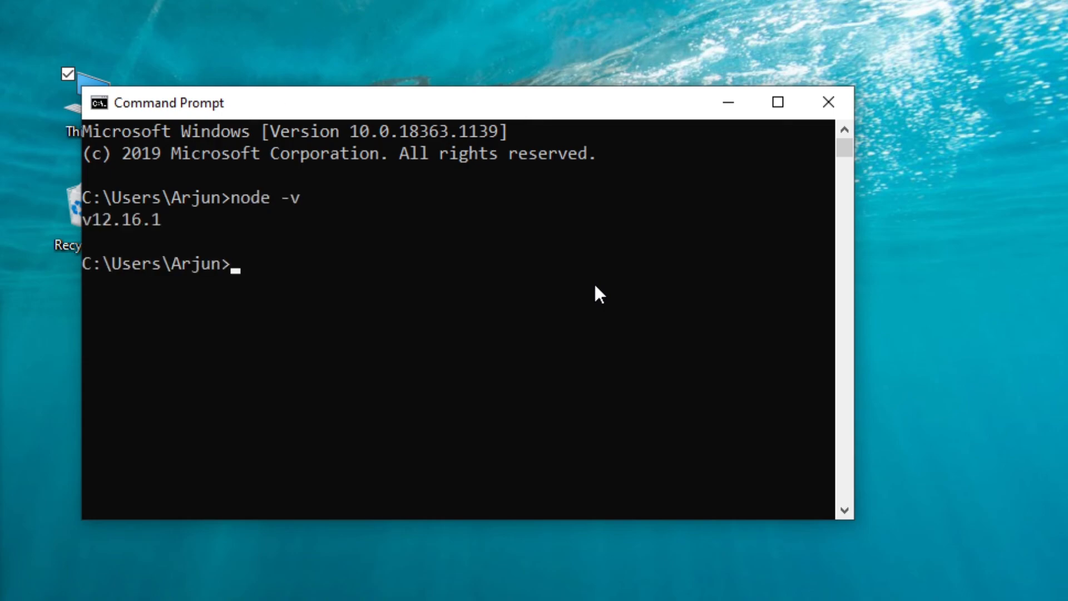
type("cd\\")
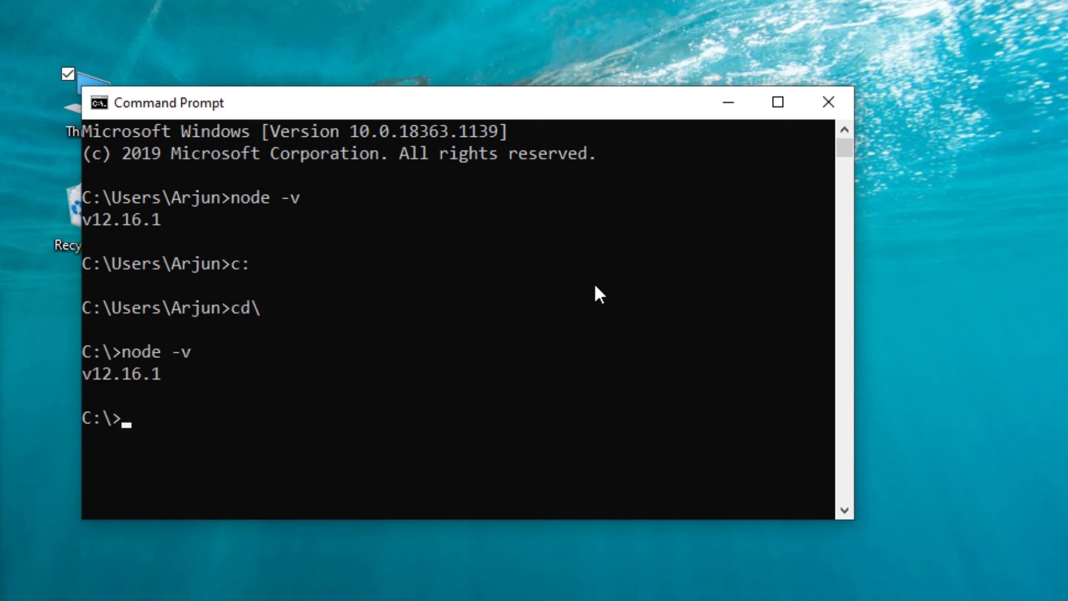
type("npm -")
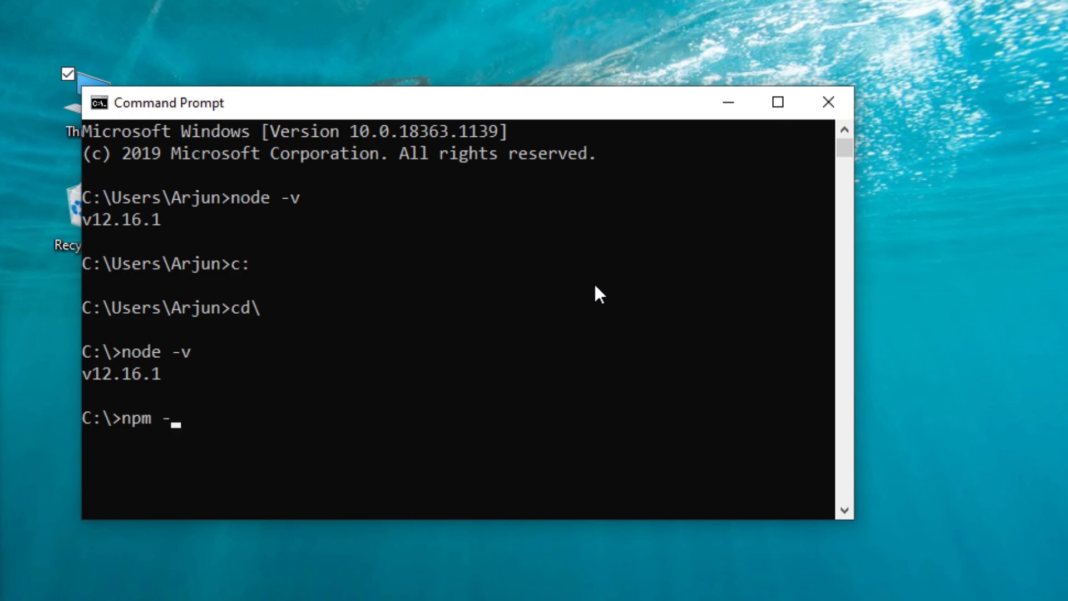